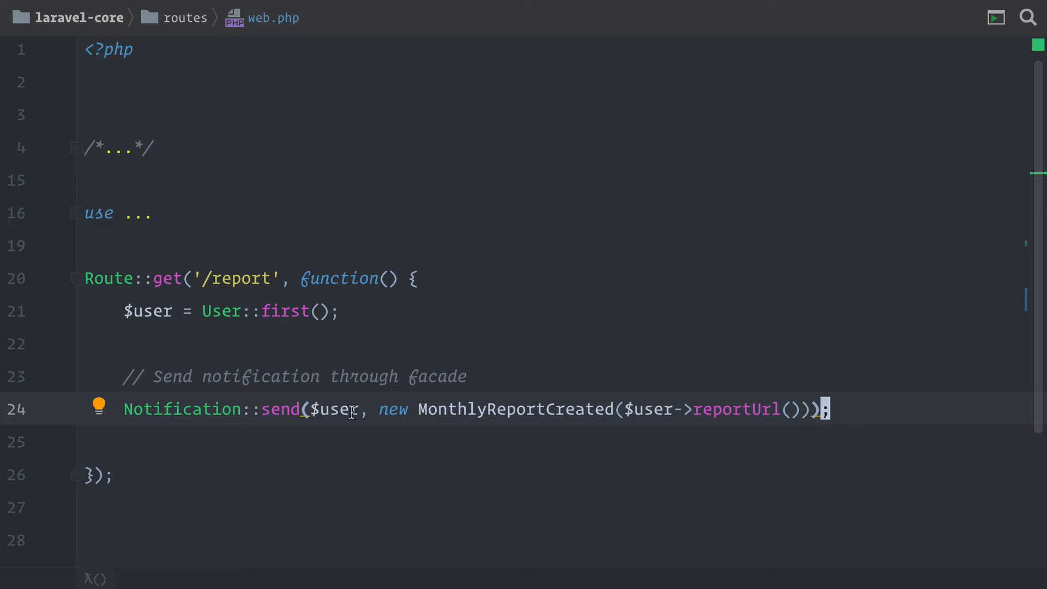
Review the Notification facade send call in web.php and jump to MonthlyReportCreated.
double_click(182, 409)
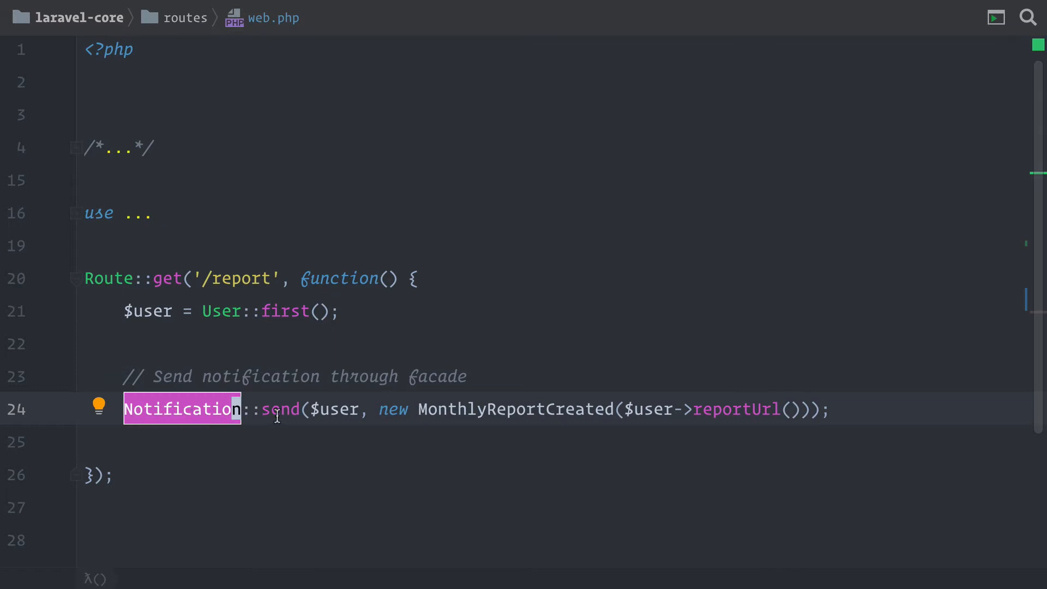
double_click(537, 410)
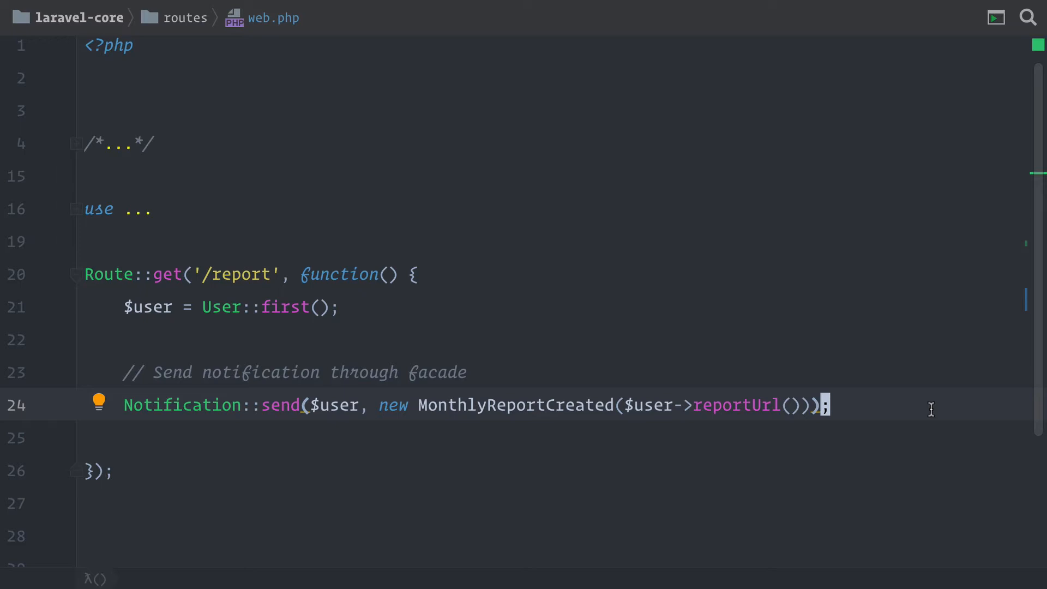
mouse_move(851, 406)
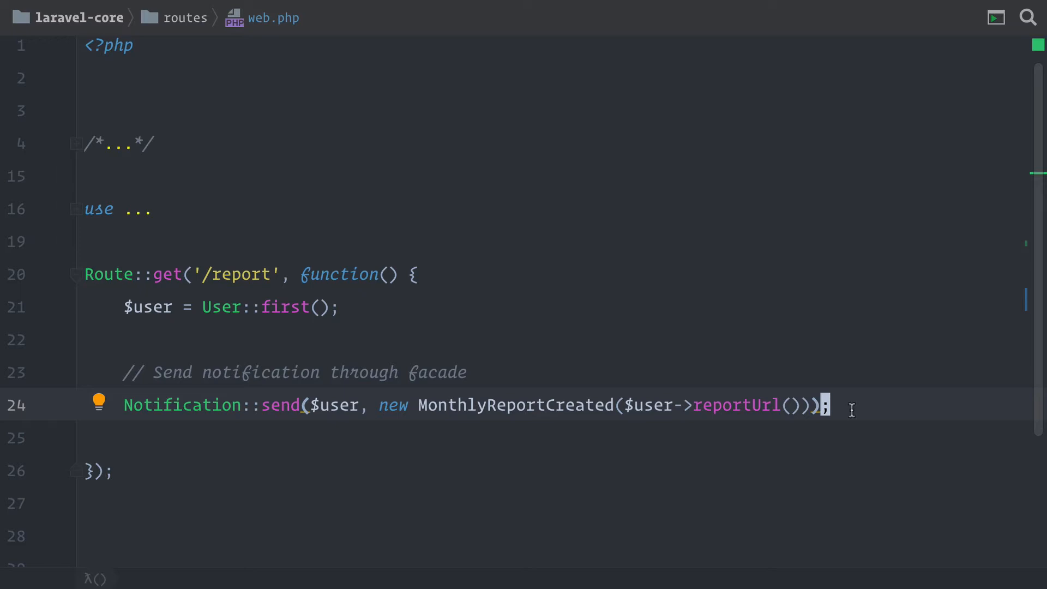
double_click(514, 406)
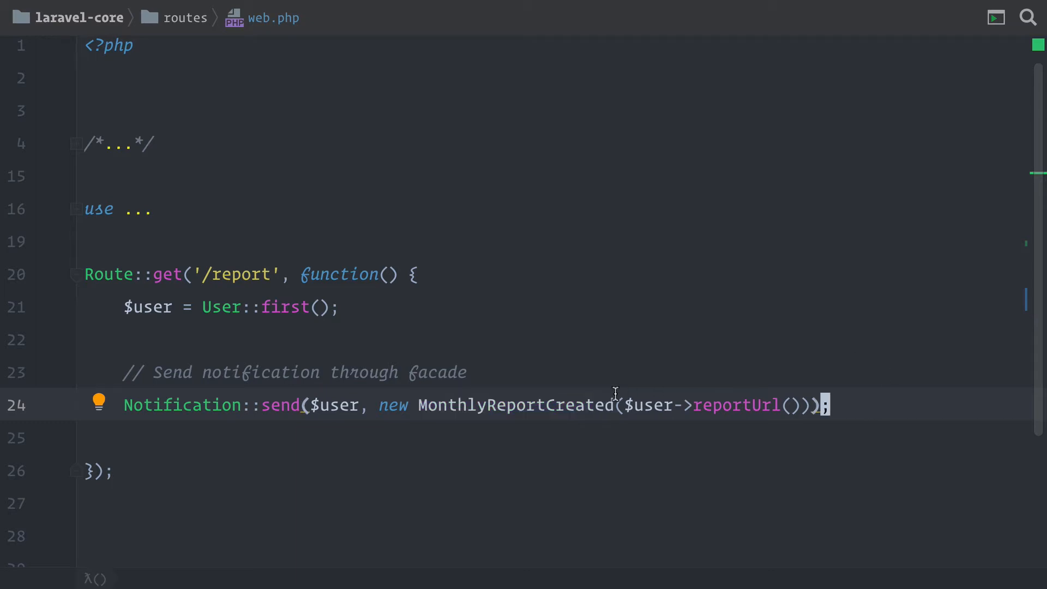
double_click(515, 405)
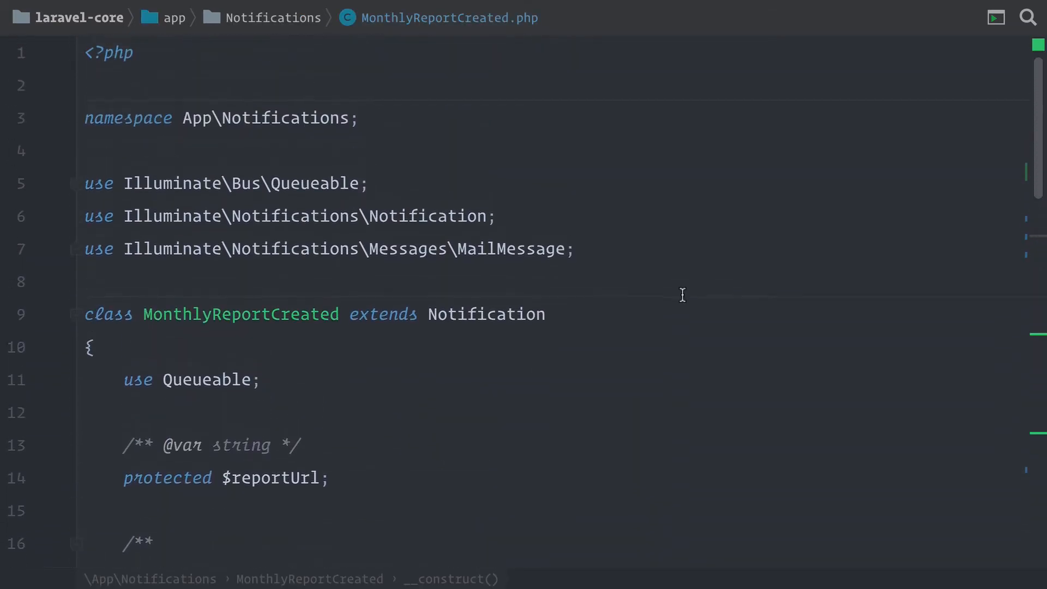
scroll("down", 3)
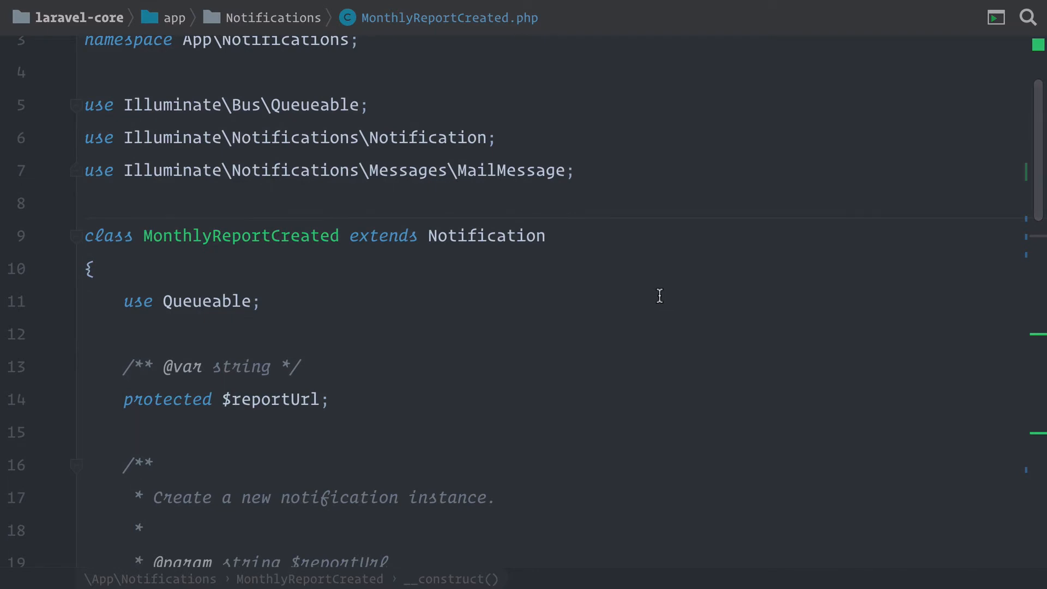
scroll("down", 3)
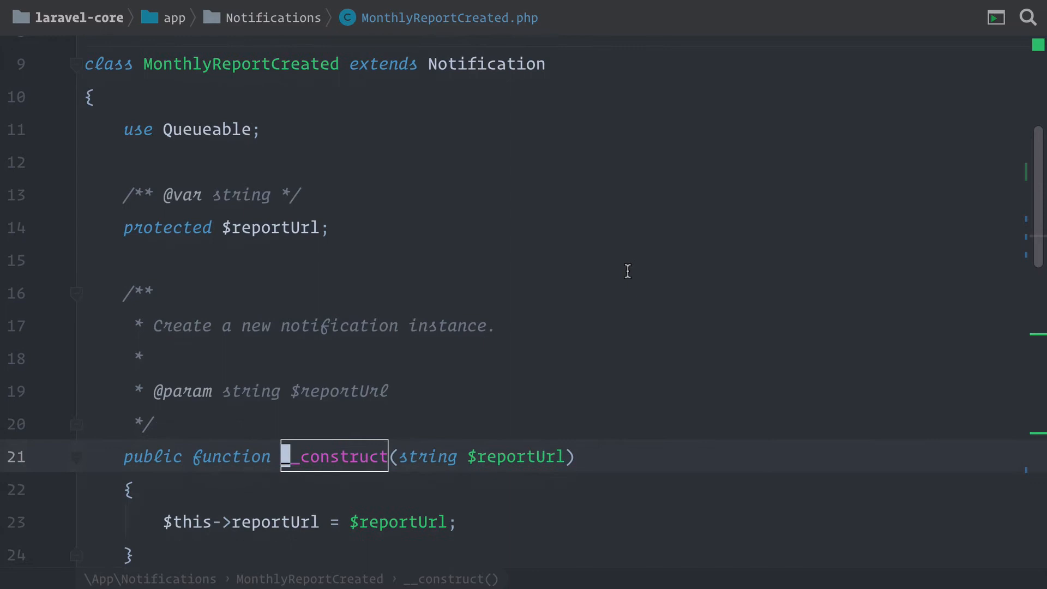
scroll("down", 3)
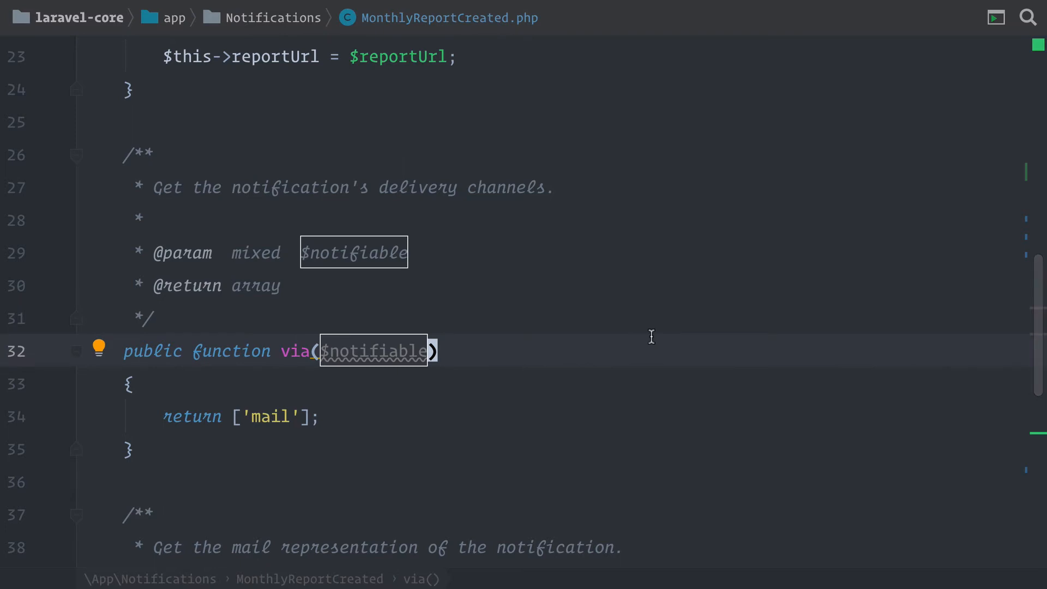
double_click(270, 417)
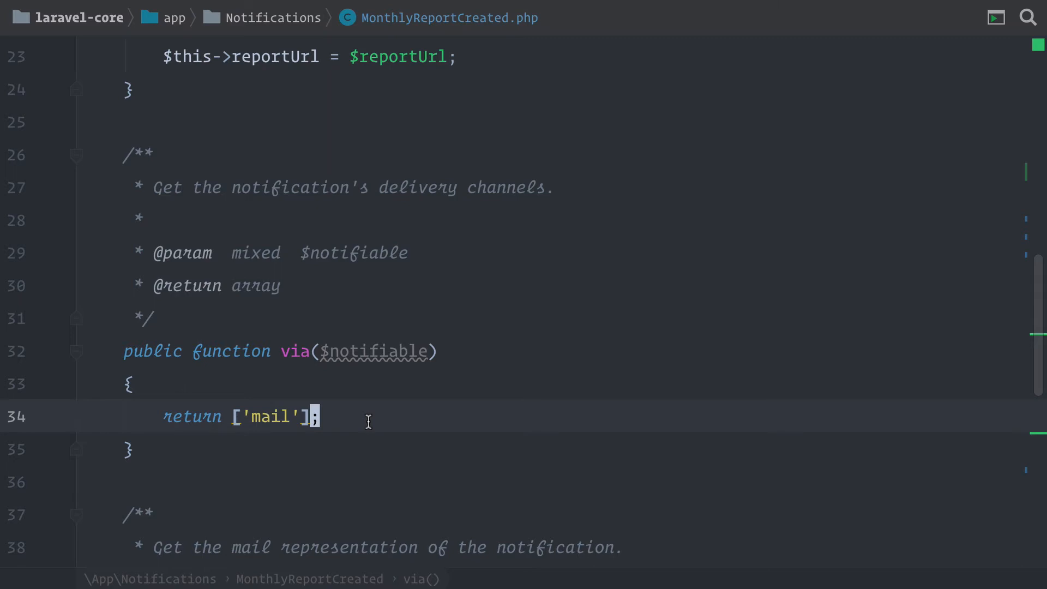
mouse_move(348, 415)
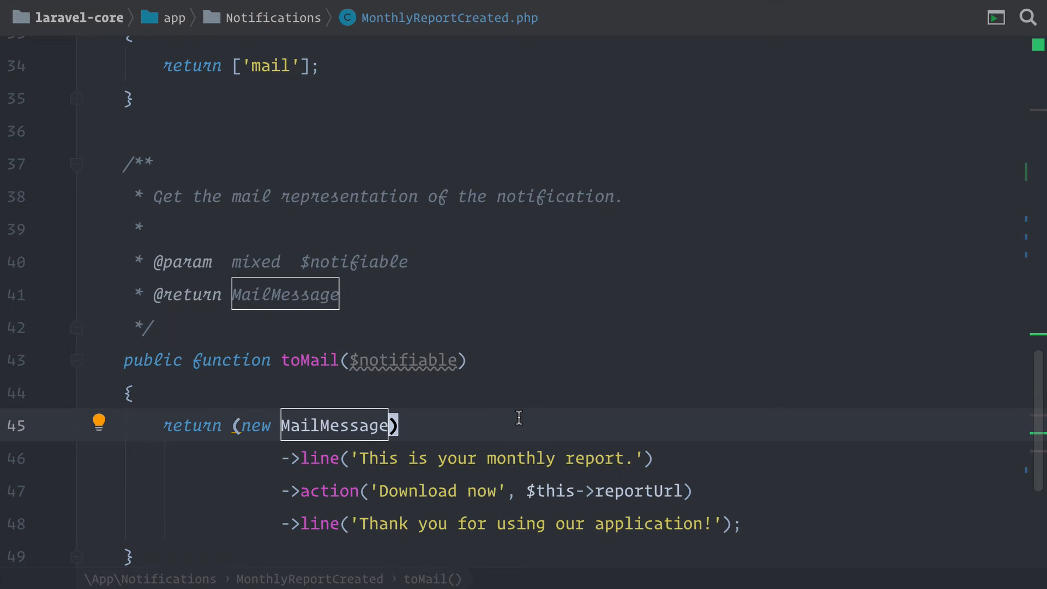
scroll("down", 3)
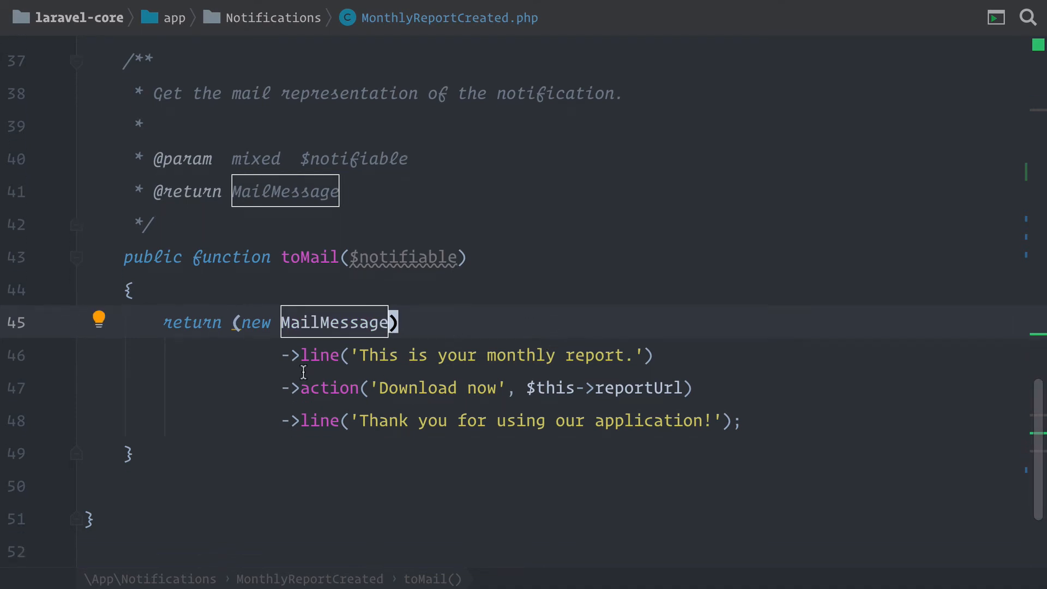
Inspect the toMail() action line using reportUrl, then return to routes/web.php.
double_click(329, 388)
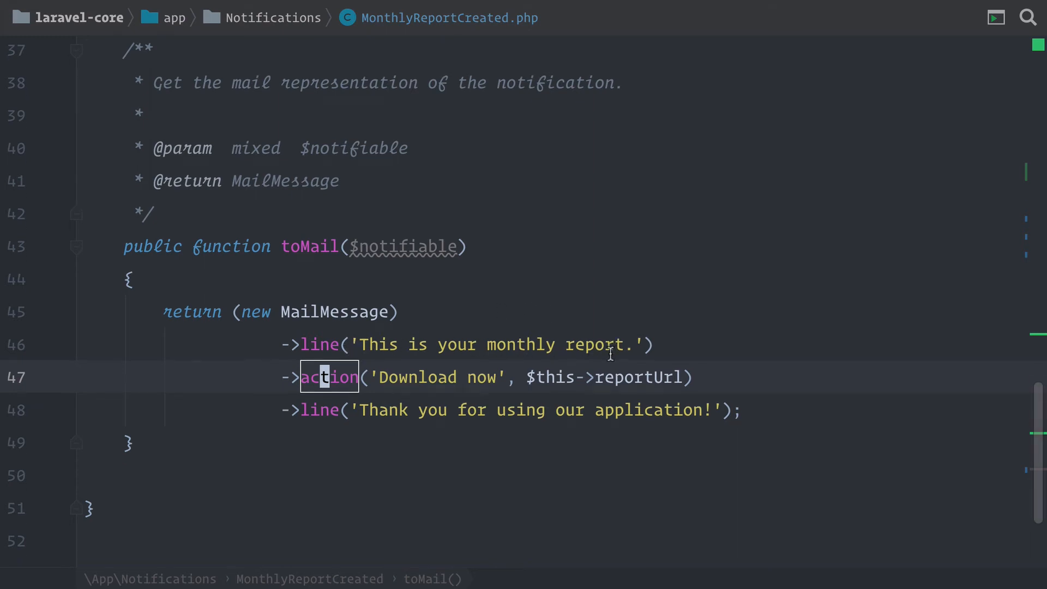
double_click(639, 360)
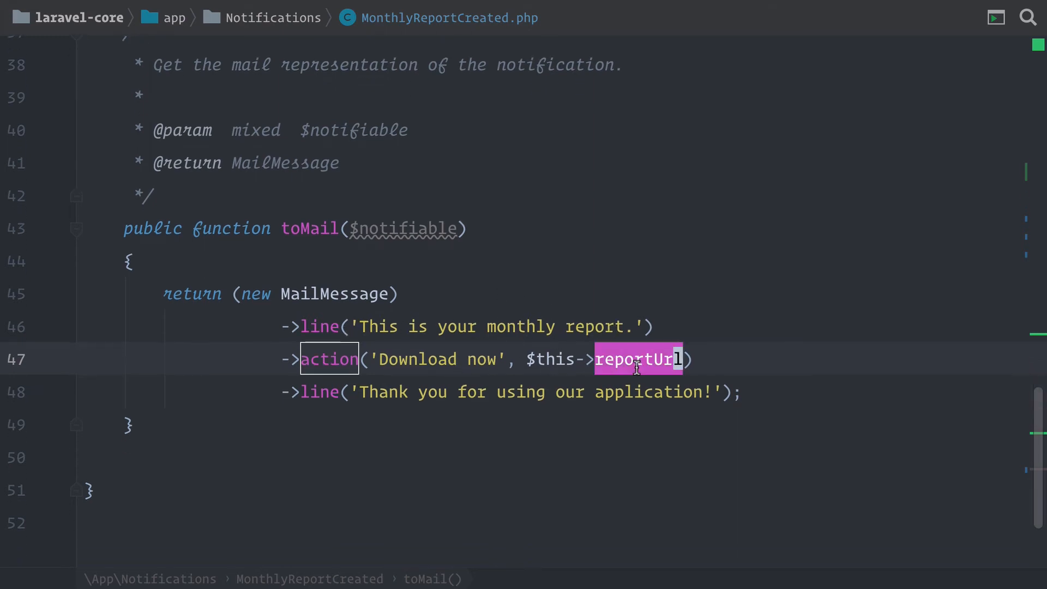
mouse_move(737, 367)
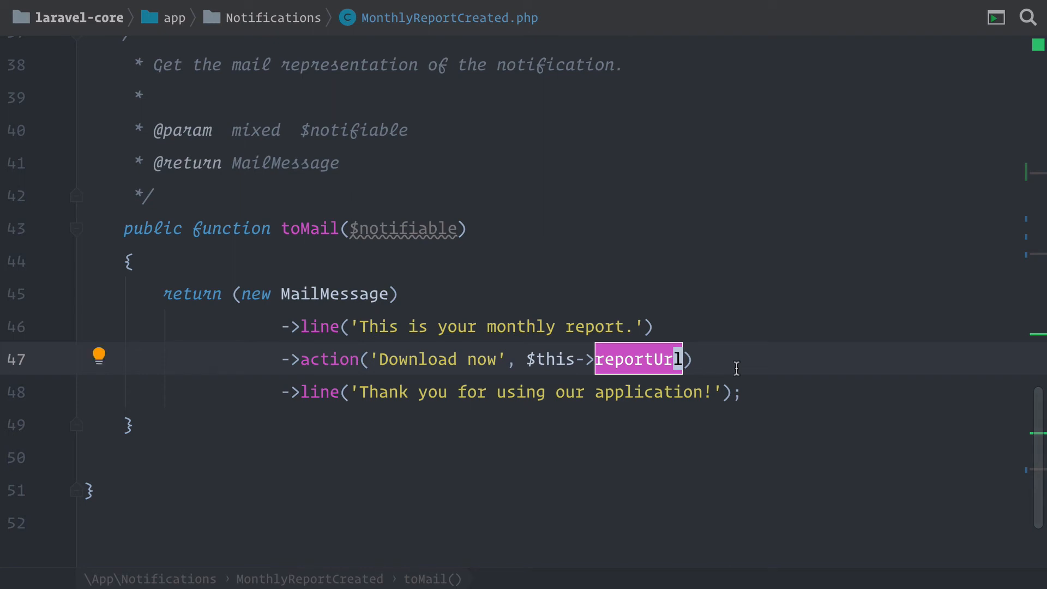
double_click(649, 392)
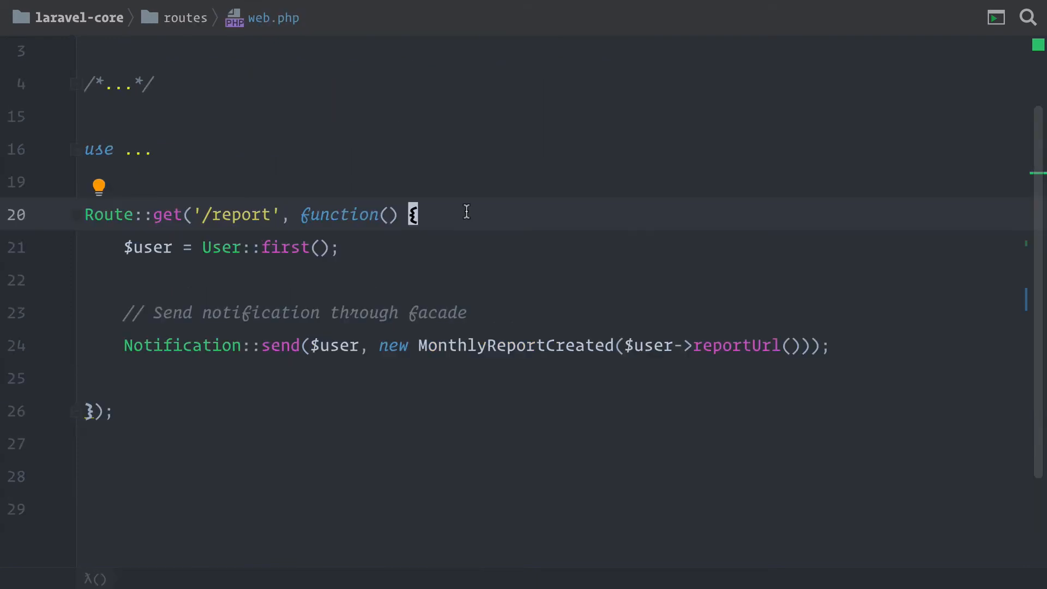
Bring Chrome forward, showing the Laravel Notifications documentation page.
double_click(240, 214)
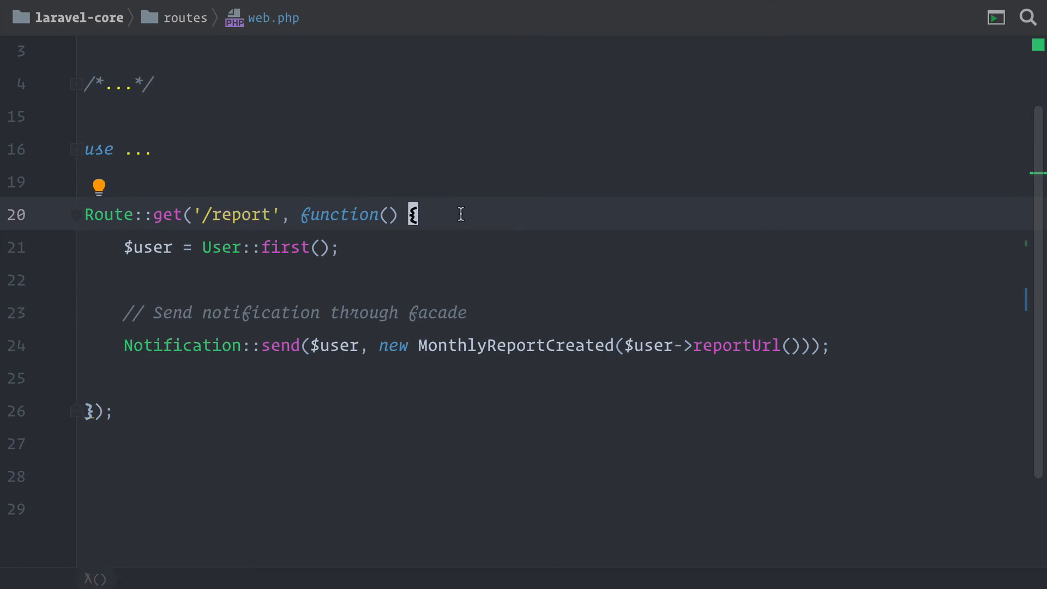
mouse_move(374, 248)
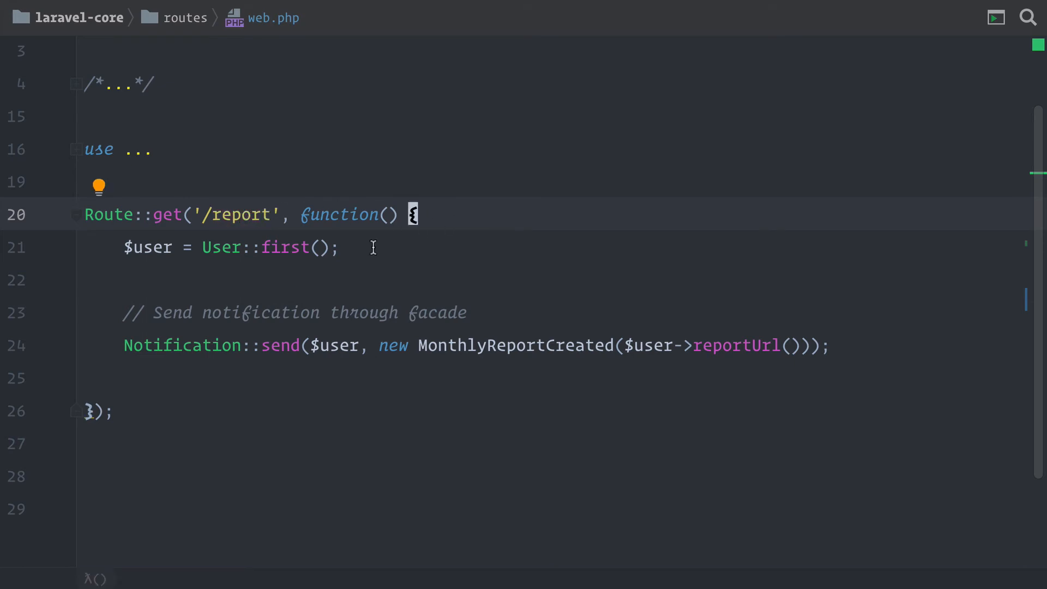
mouse_move(477, 332)
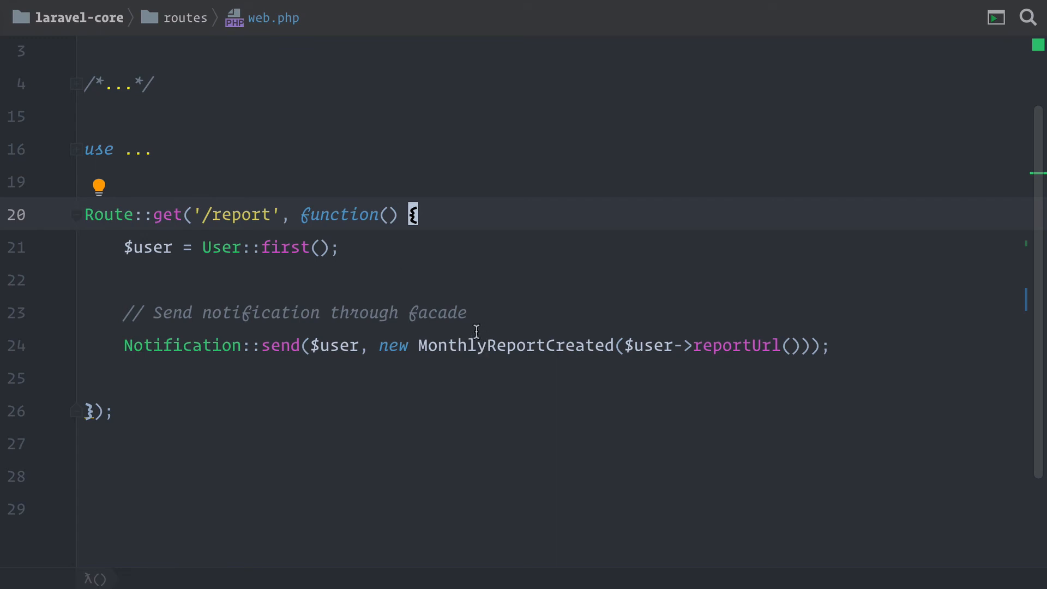
double_click(182, 346)
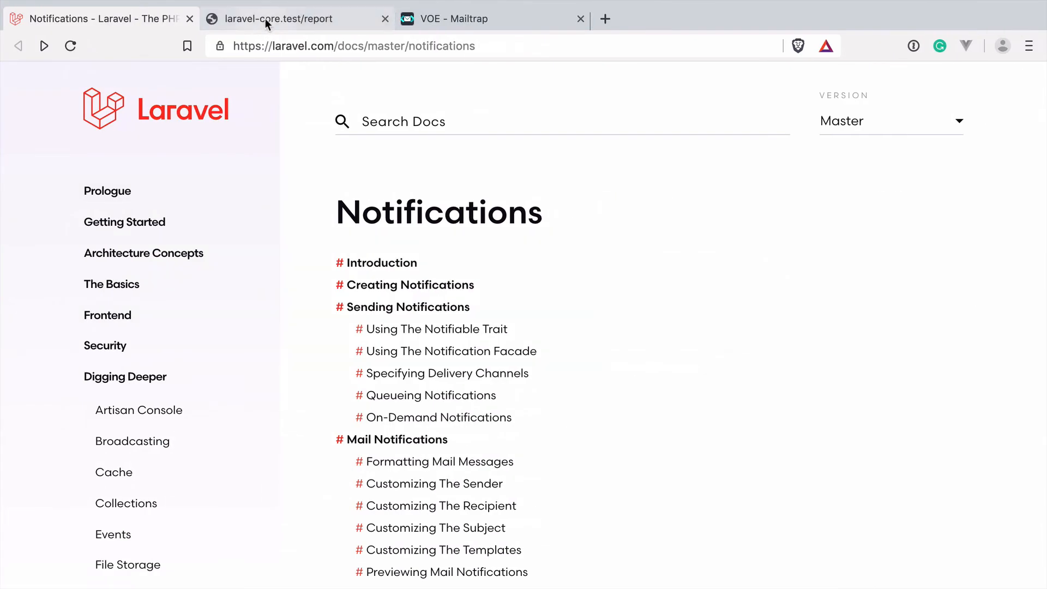
Reload the laravel-core.test/report tab to send the monthly report notification.
left_click(277, 19)
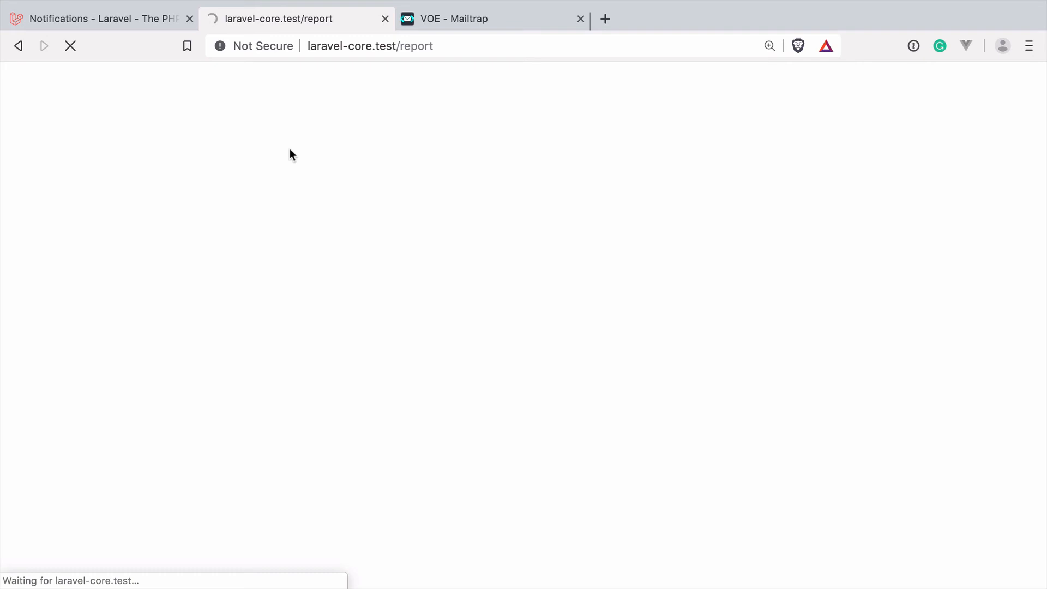
left_click(491, 19)
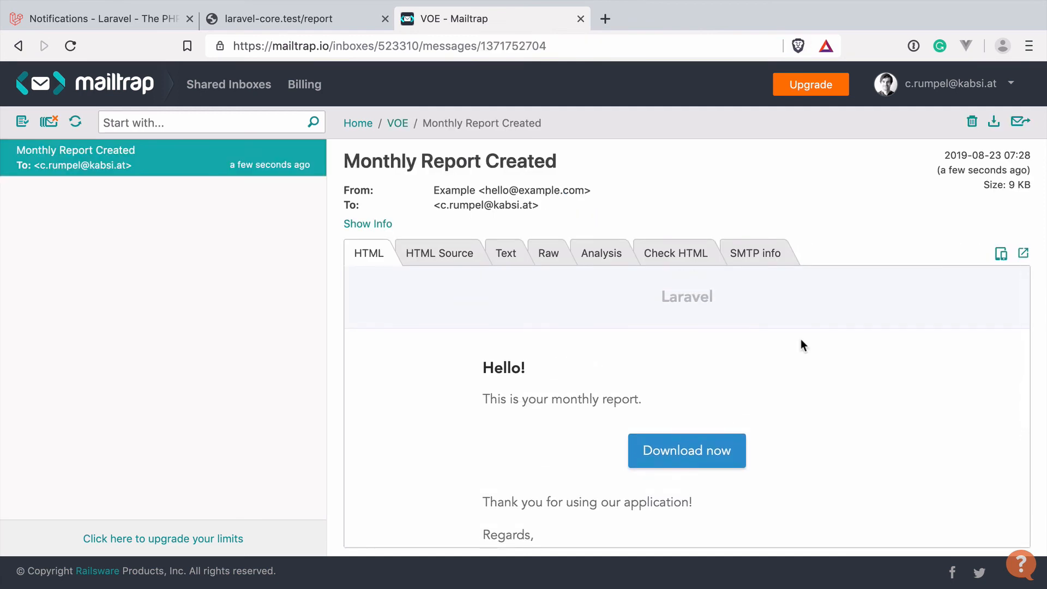
mouse_move(727, 354)
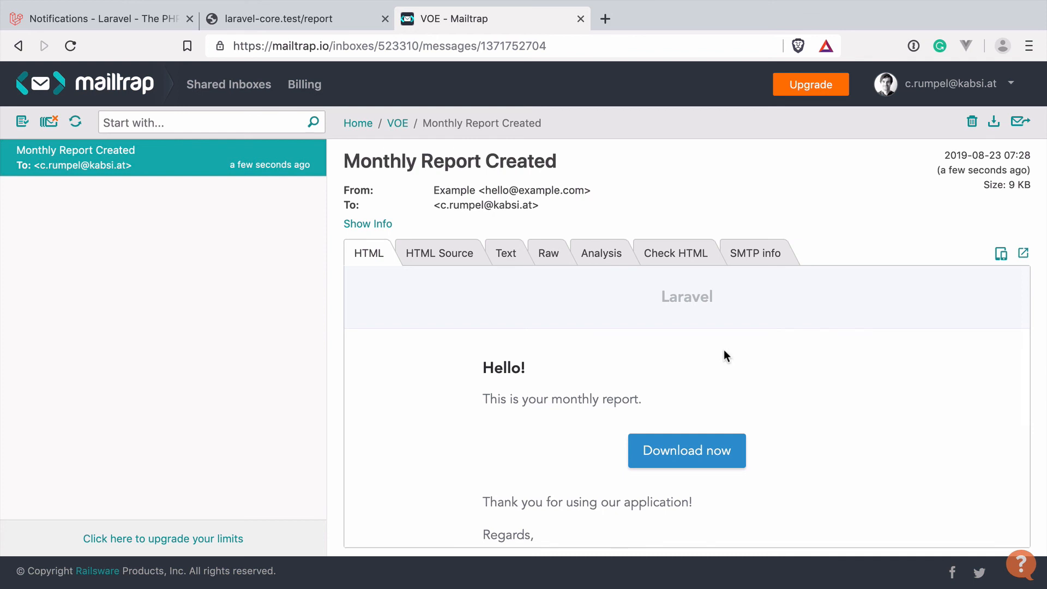
mouse_move(539, 393)
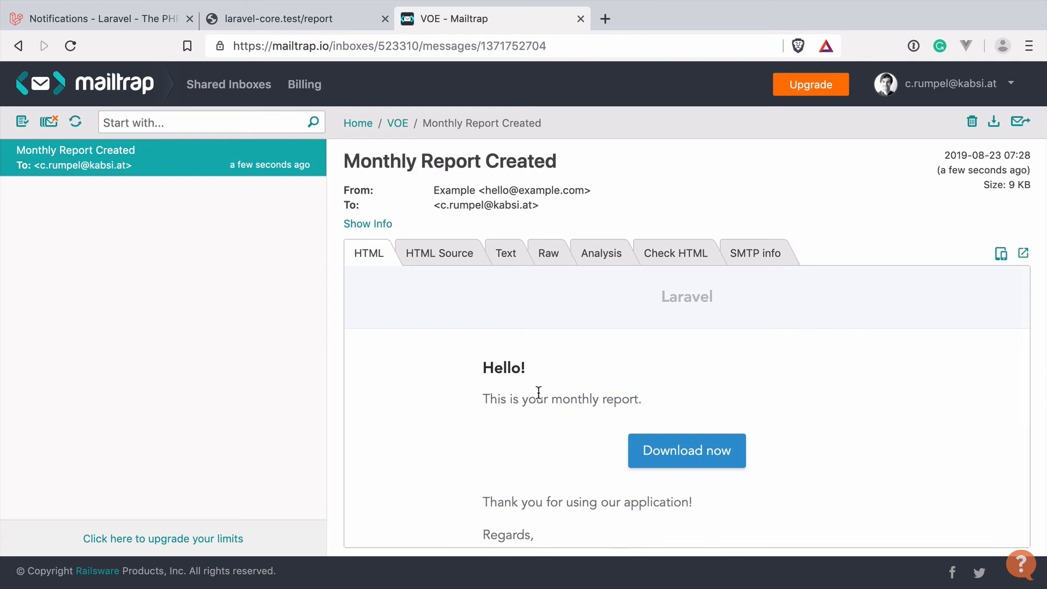
Highlight 'This is your monthly report.' in the Mailtrap email body.
triple_click(562, 399)
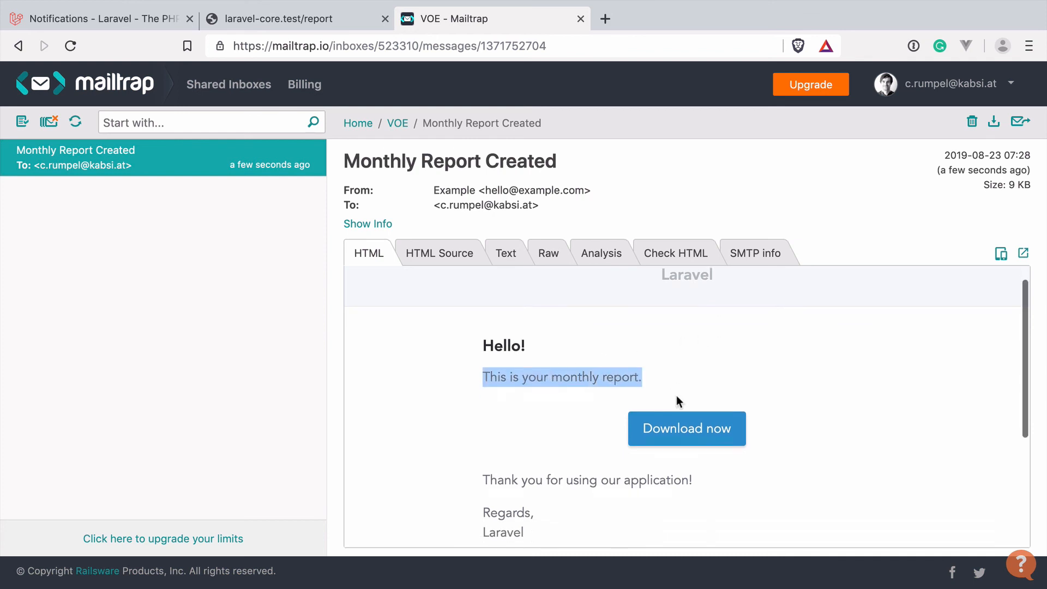
mouse_move(741, 427)
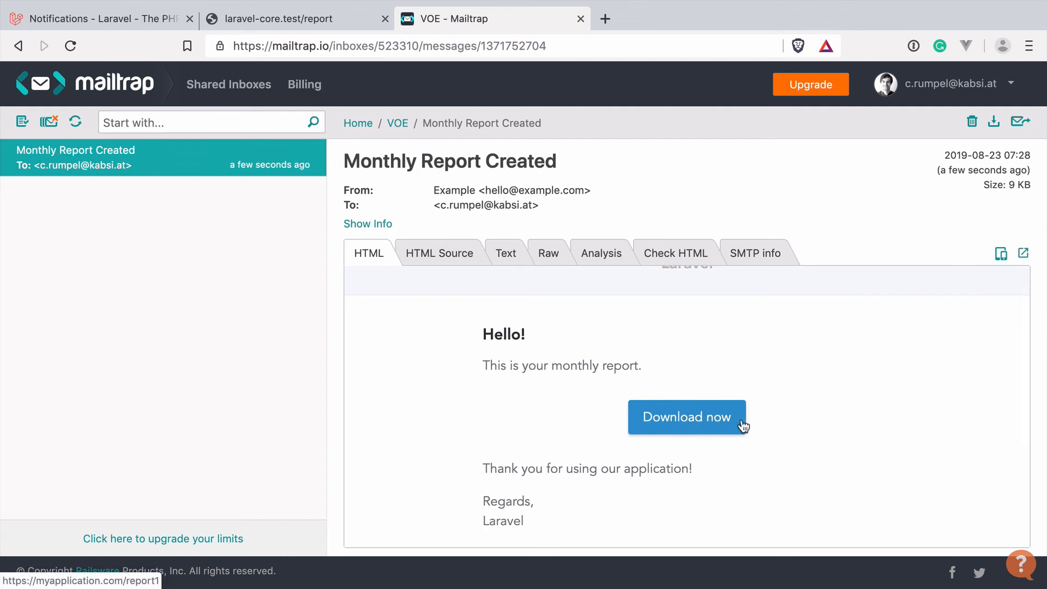
mouse_move(604, 469)
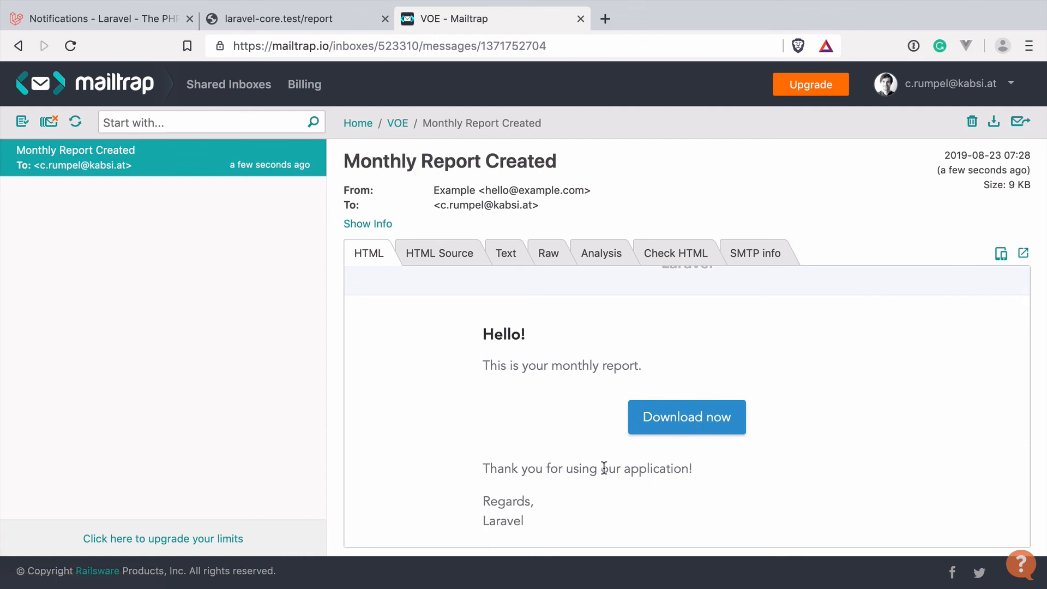